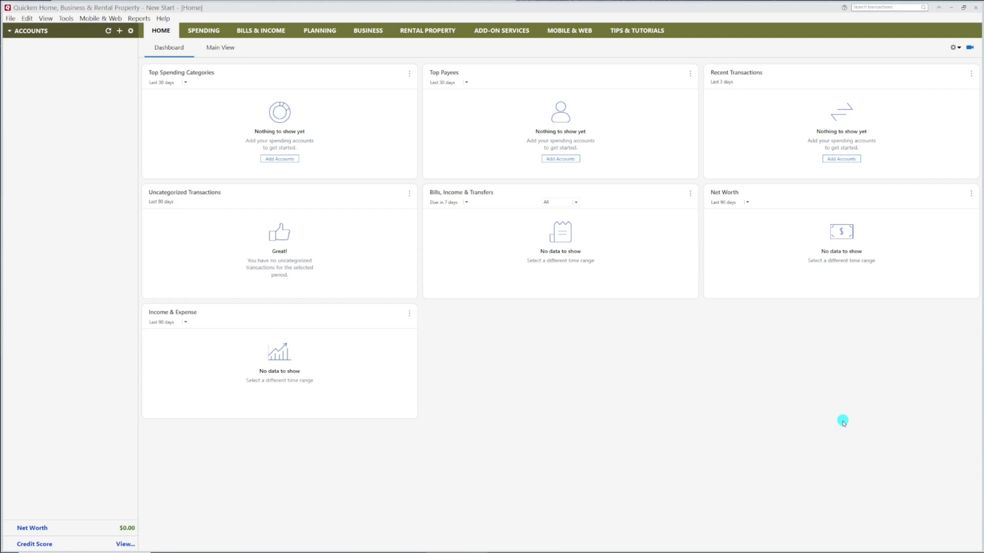
pyautogui.moveTo(644, 319)
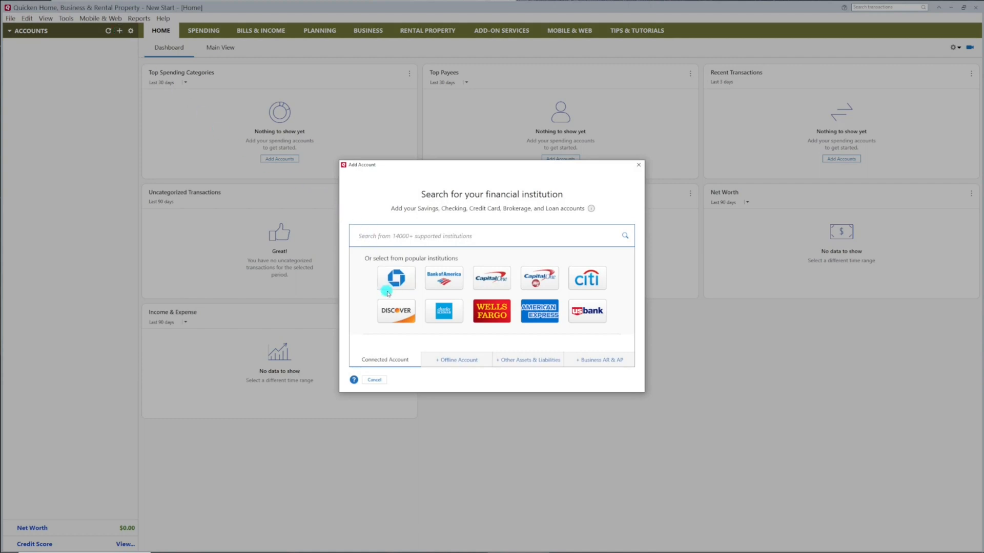
pyautogui.moveTo(395, 278)
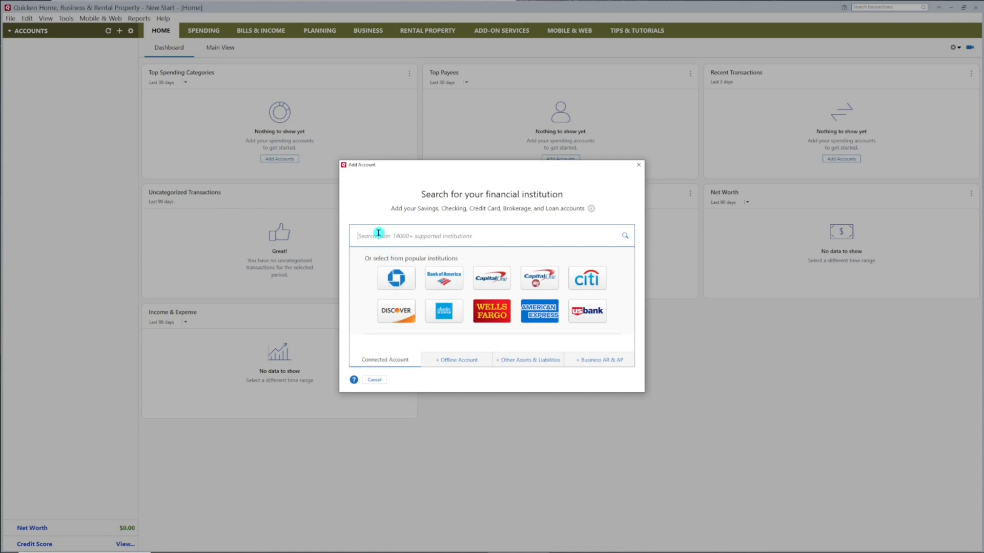
# Search 'chas', pick JPMorgan Chase Bank and continue to its authorization step.
pyautogui.write('c')
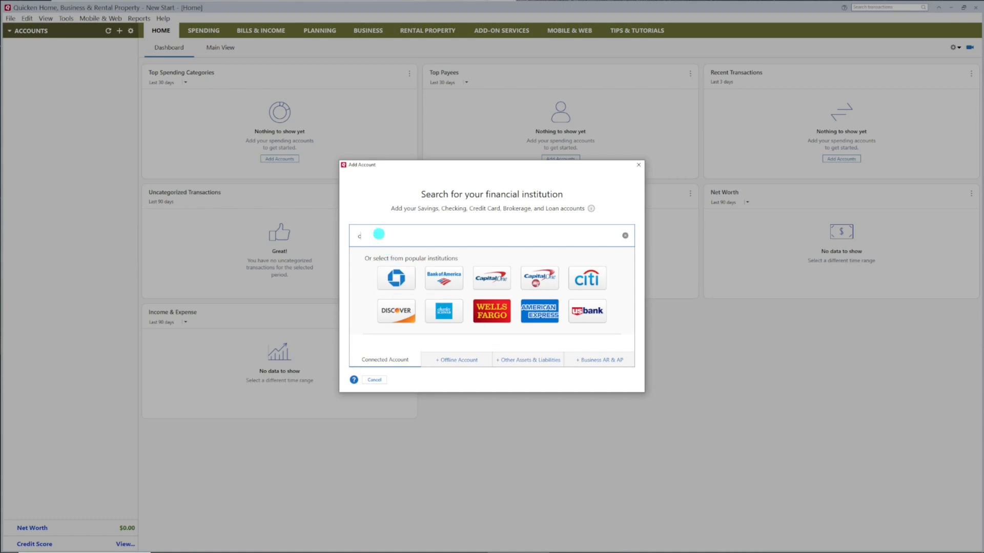
pyautogui.write('has')
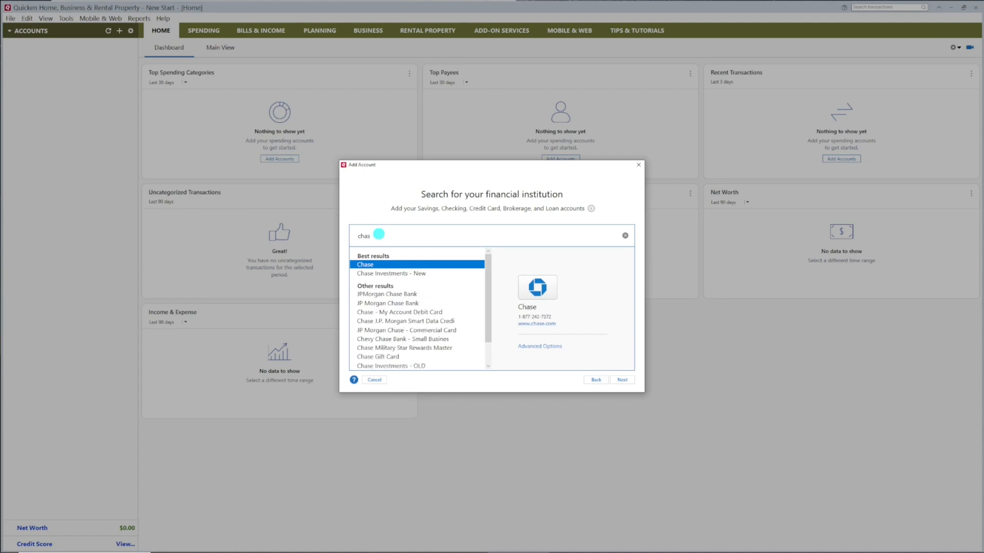
pyautogui.click(388, 294)
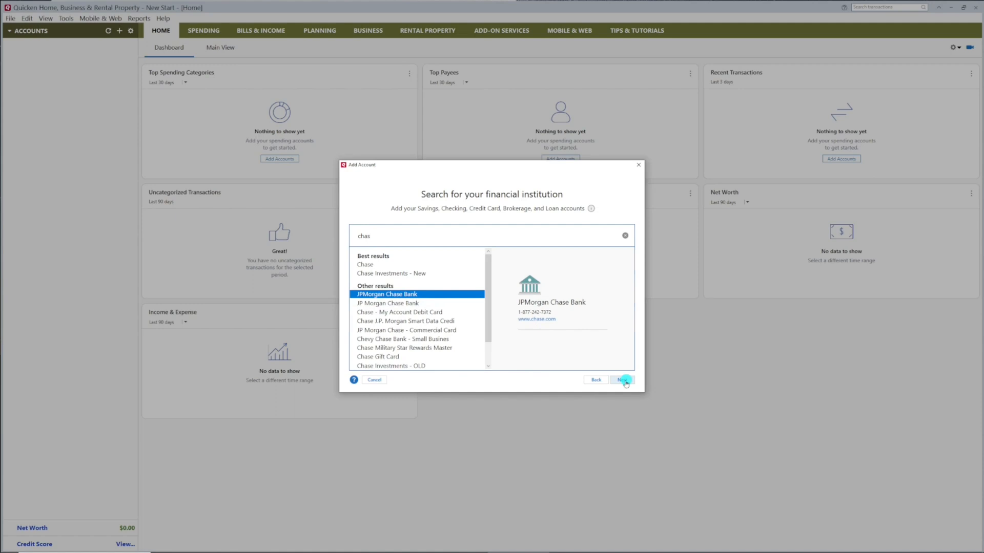
pyautogui.click(621, 379)
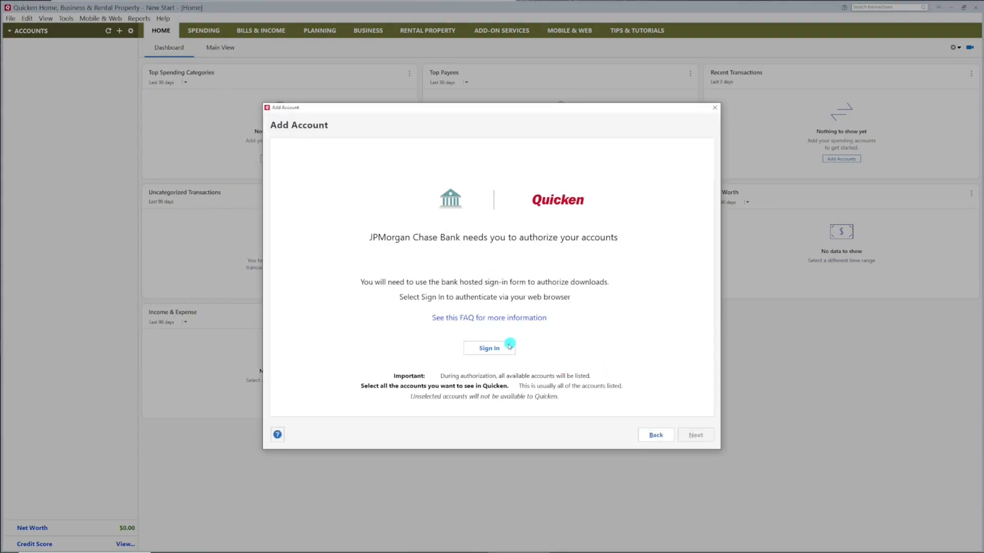
pyautogui.click(488, 348)
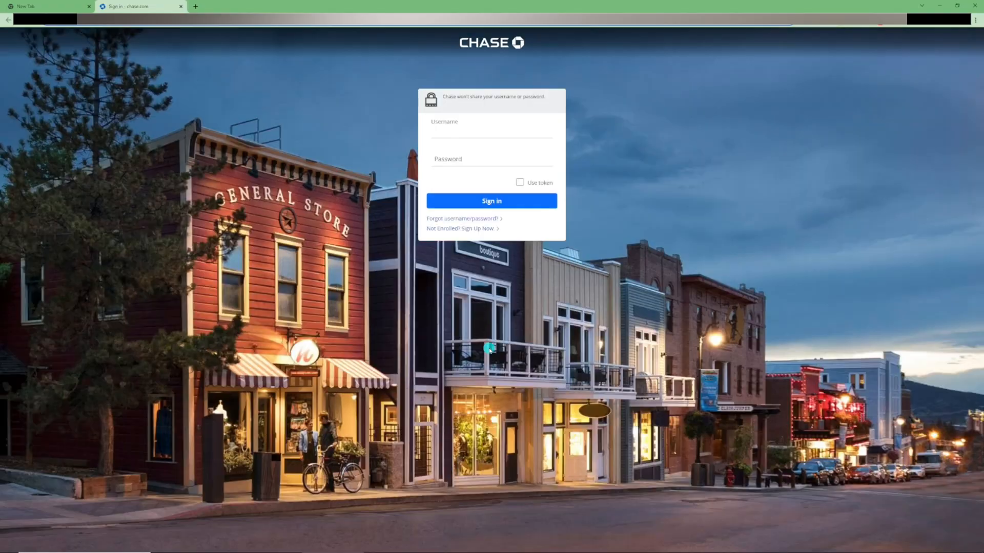
# Enter the Chase username and password and submit the sign-in.
pyautogui.click(491, 130)
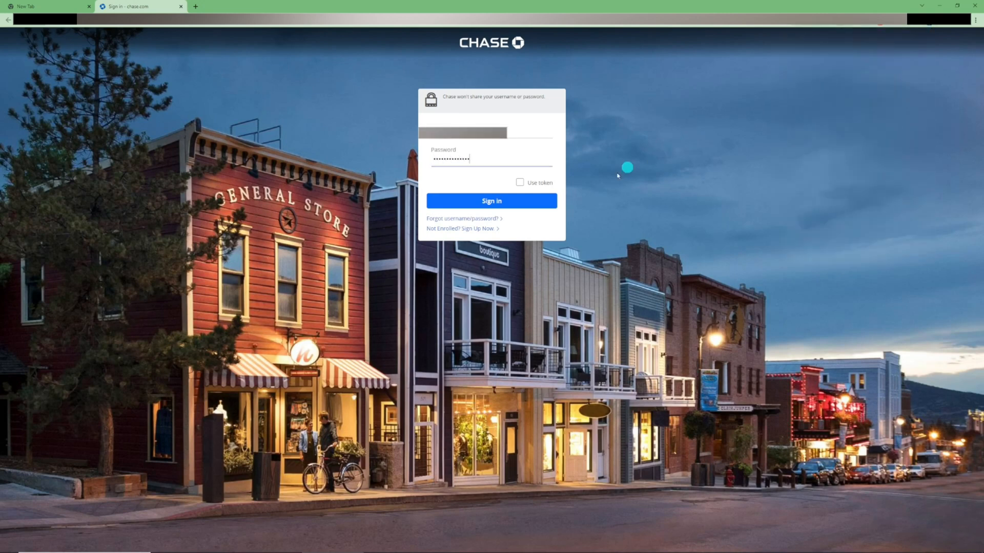
pyautogui.click(491, 201)
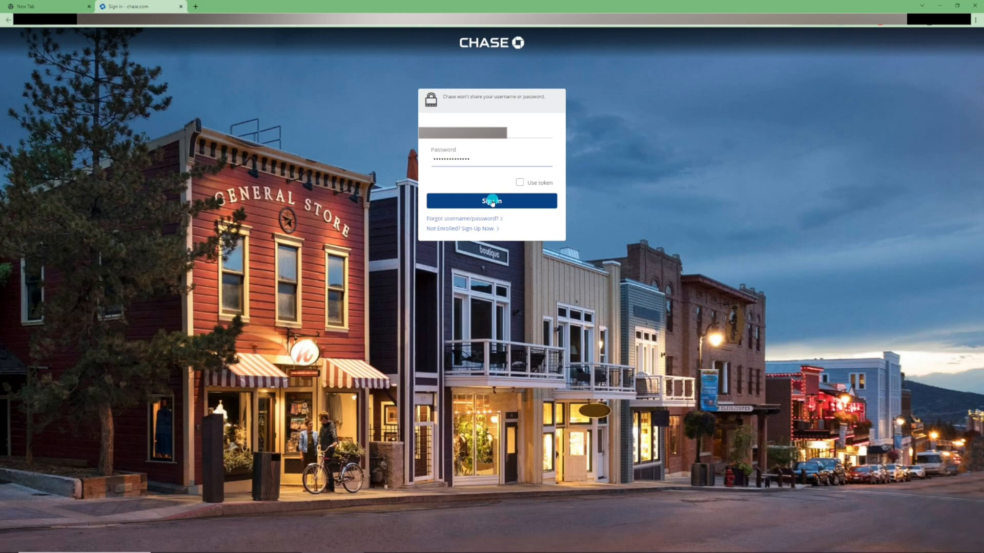
pyautogui.click(491, 199)
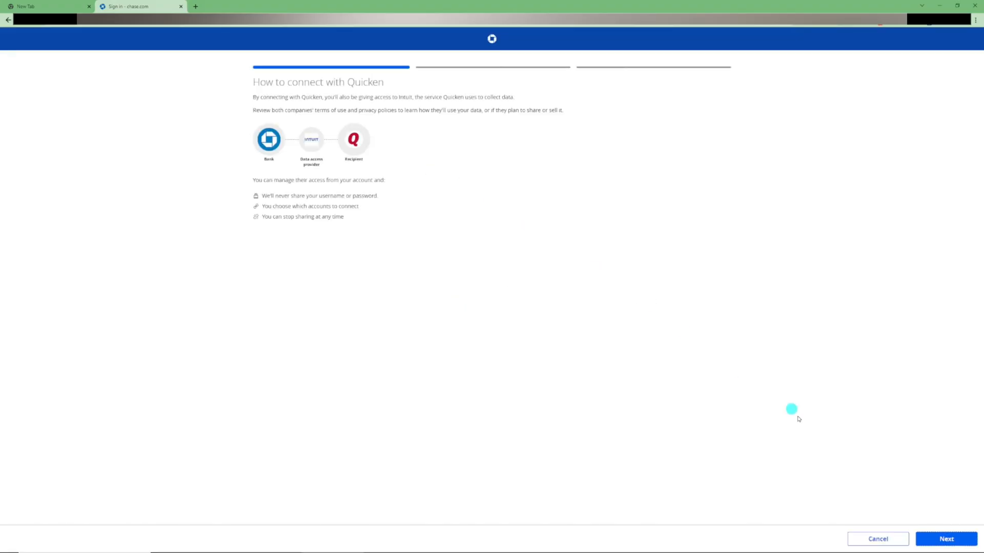
# Step through the connection pages and connect the credit card, checking and savings accounts to Quicken.
pyautogui.click(945, 539)
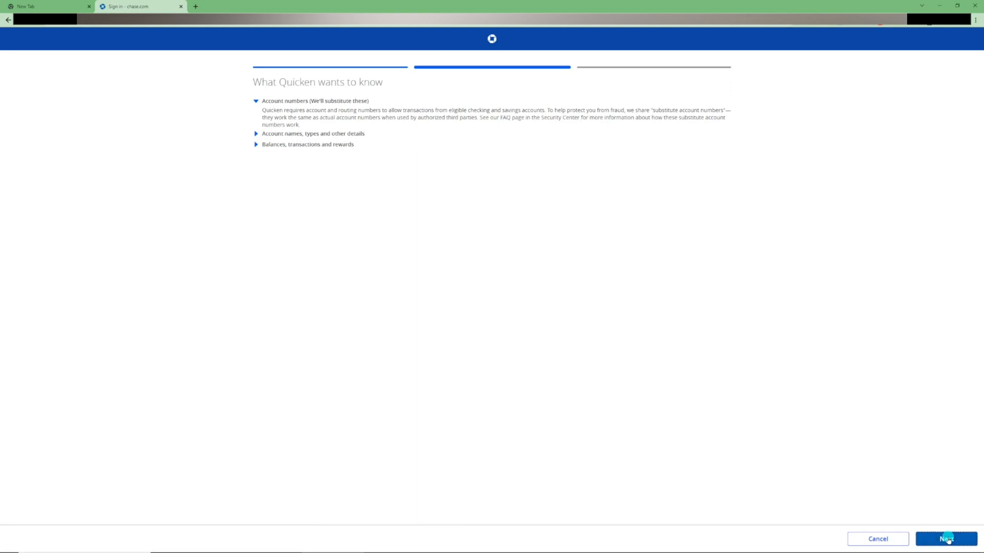
pyautogui.click(944, 539)
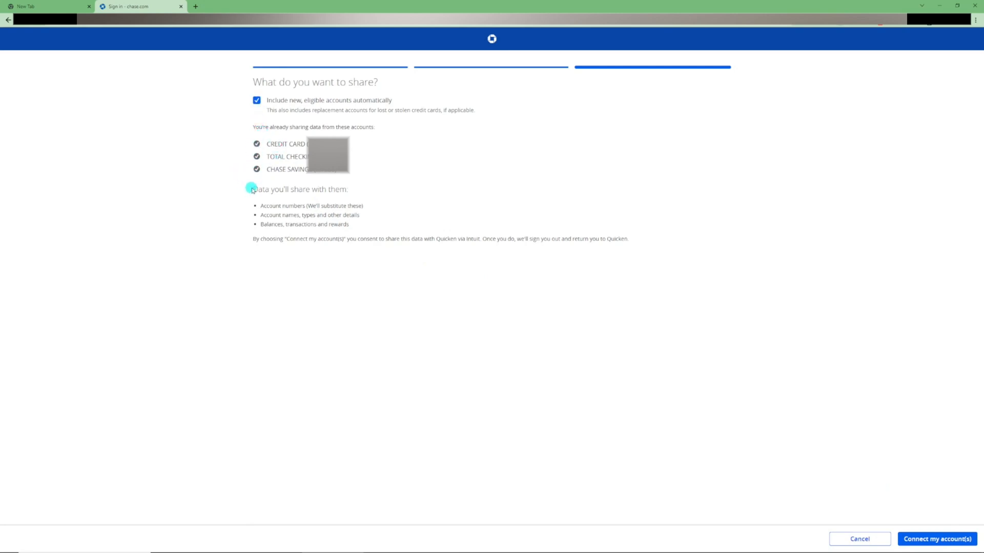
pyautogui.moveTo(280, 178)
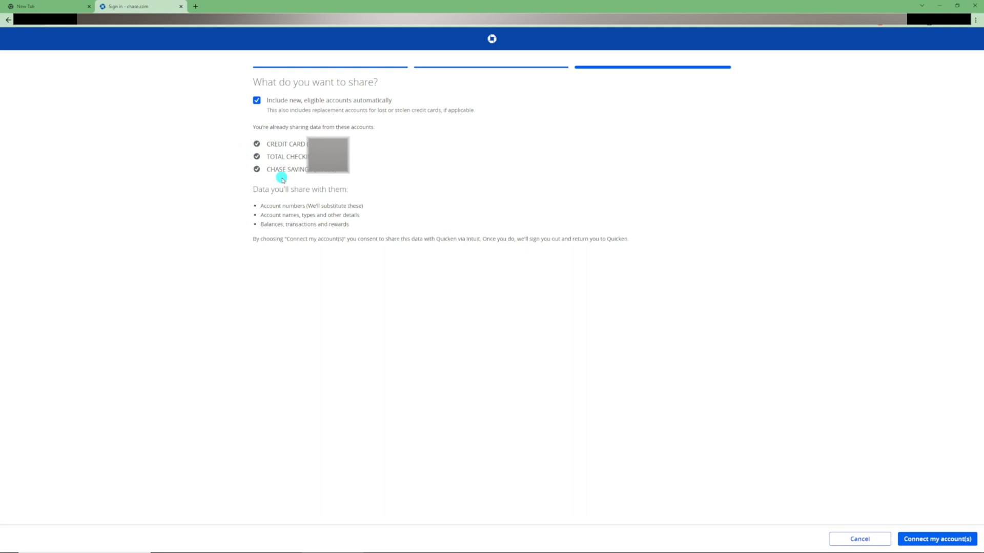
pyautogui.moveTo(731, 332)
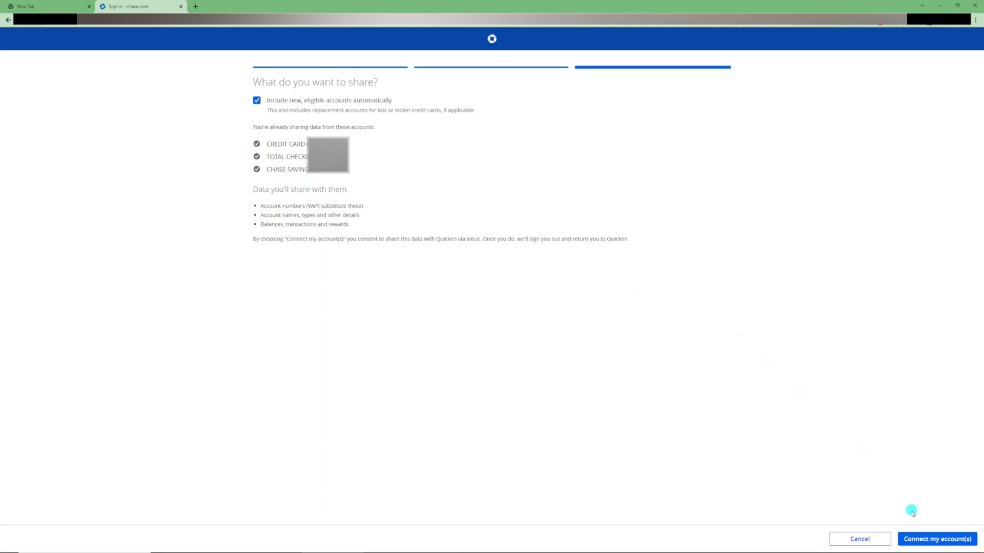
pyautogui.click(936, 539)
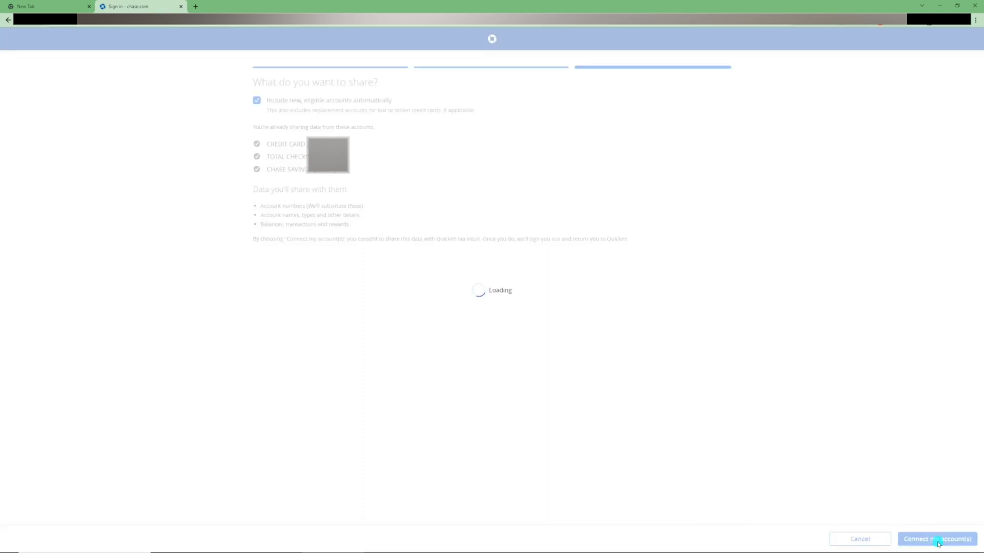
pyautogui.click(936, 539)
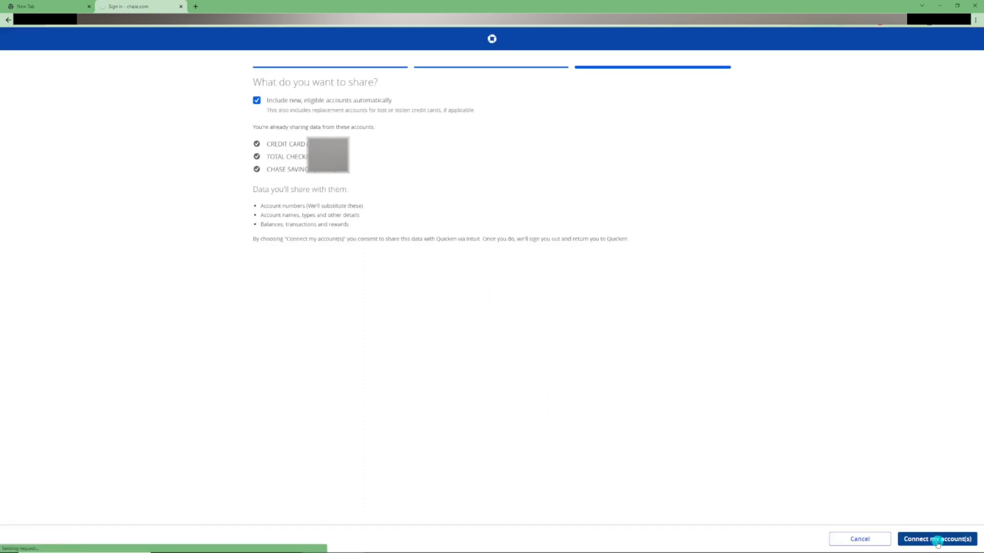
pyautogui.click(937, 539)
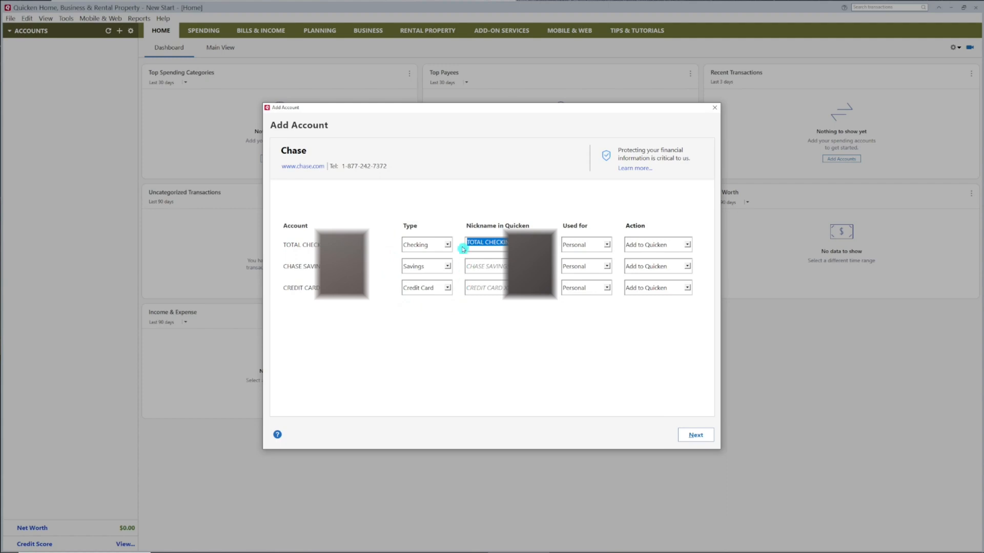
pyautogui.moveTo(434, 307)
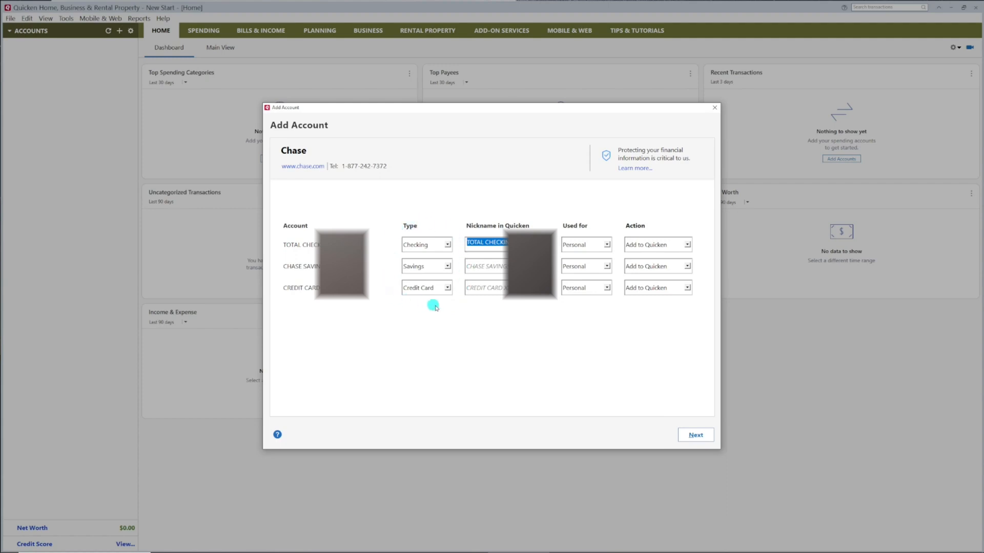
pyautogui.moveTo(457, 222)
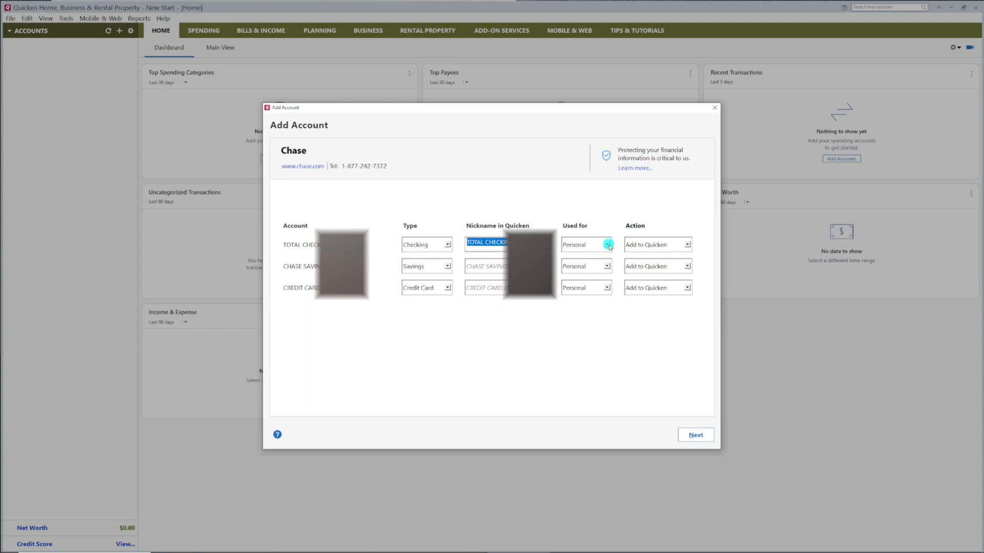
# Keep the checking account as Personal and add the three Chase accounts to Quicken.
pyautogui.click(606, 244)
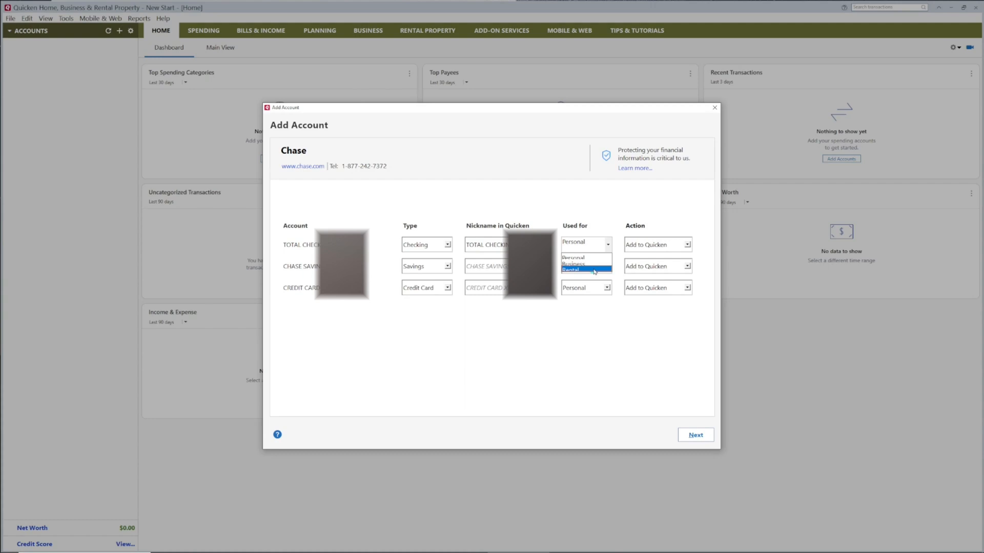
pyautogui.click(572, 258)
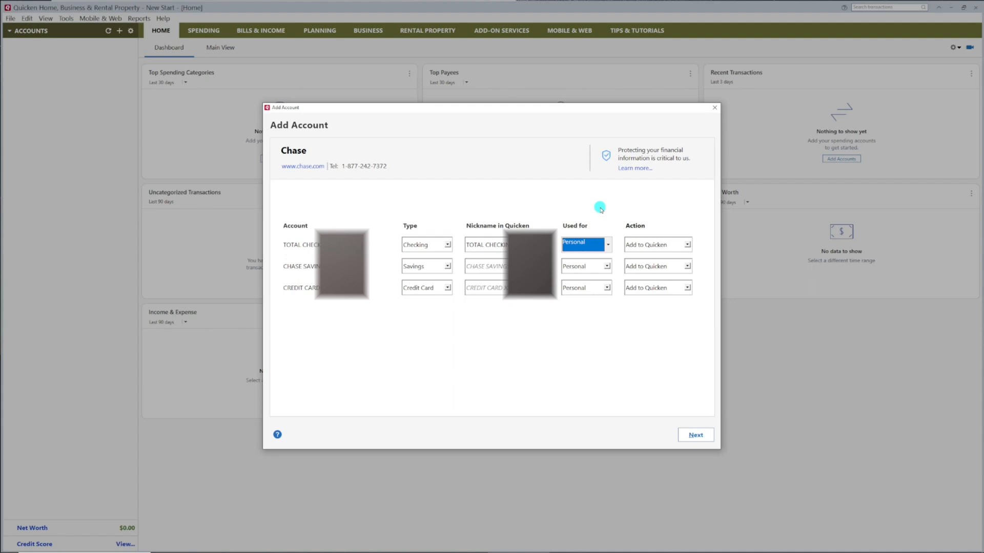
pyautogui.moveTo(664, 387)
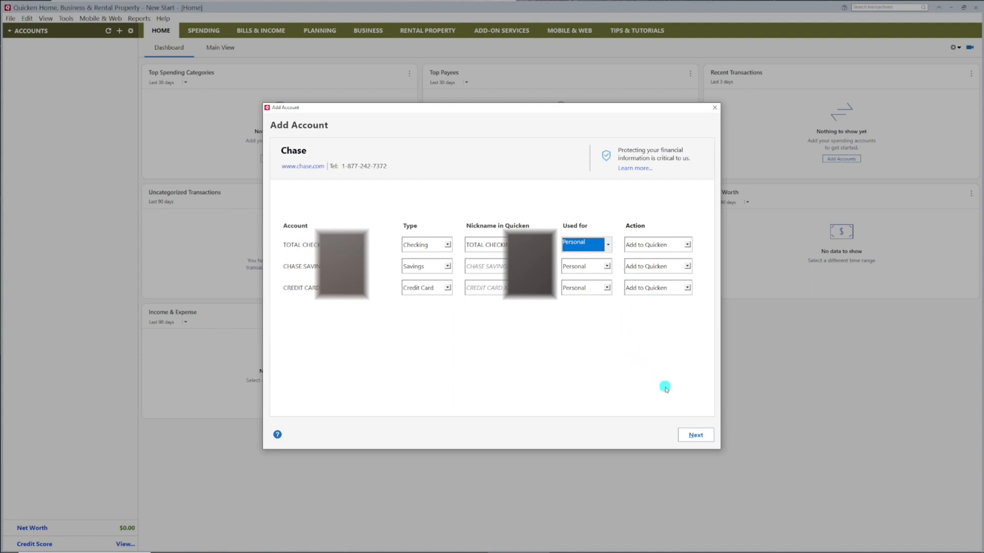
pyautogui.click(695, 435)
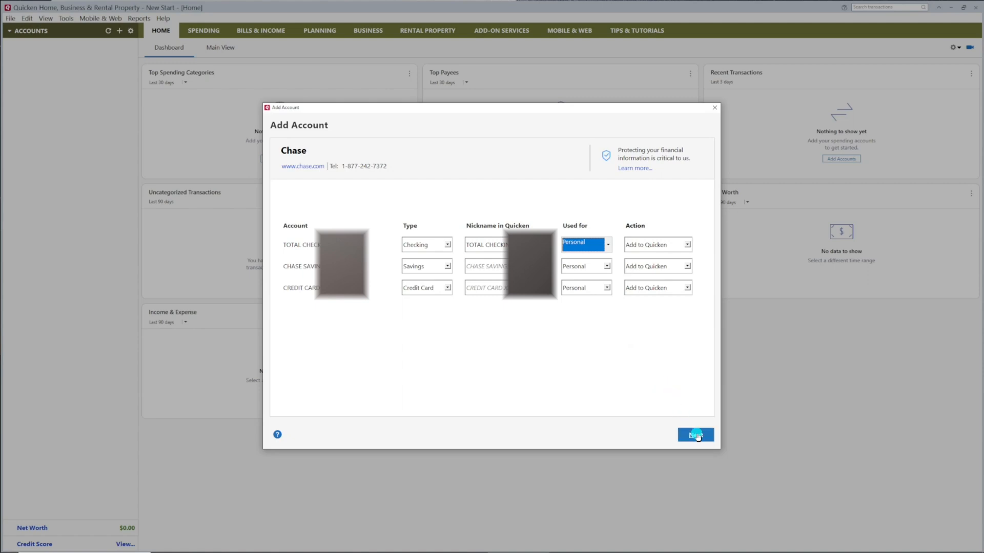
pyautogui.click(695, 435)
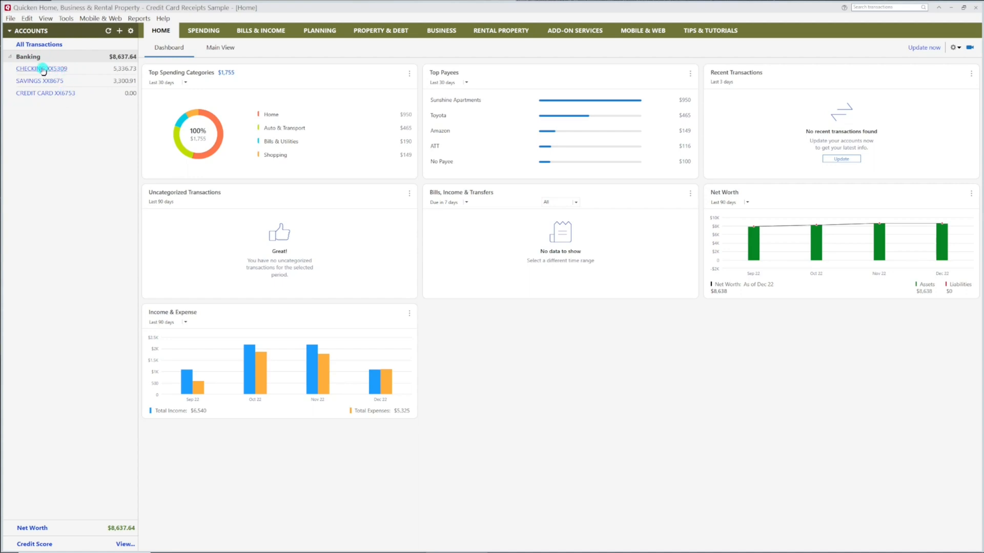
# Show the CHECKING XX5309 register from the Accounts sidebar.
pyautogui.click(41, 68)
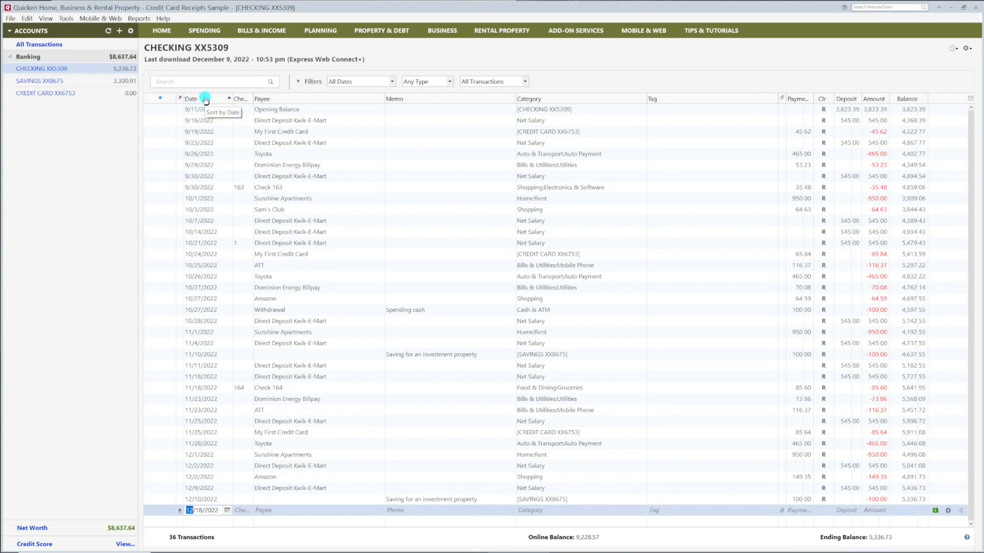
pyautogui.moveTo(202, 273)
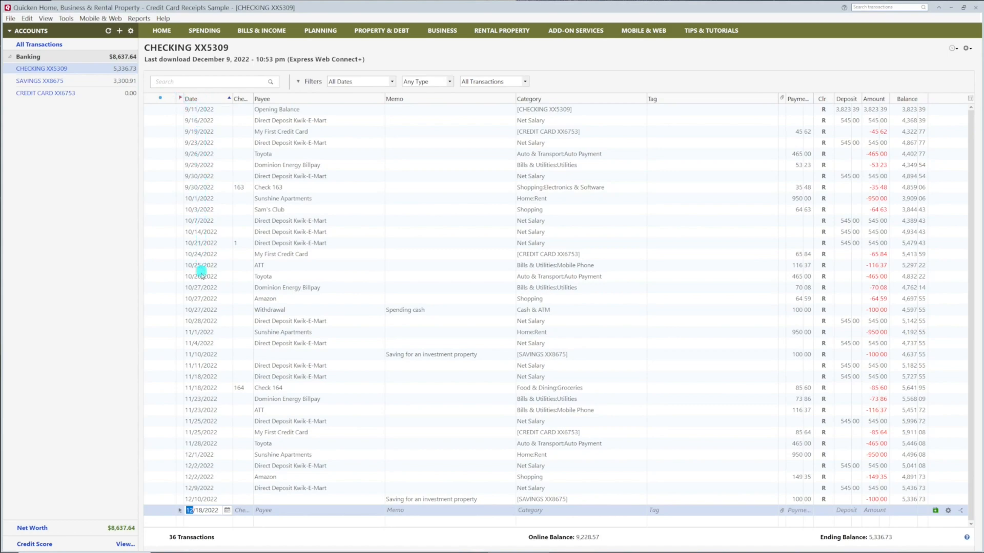
pyautogui.moveTo(204, 332)
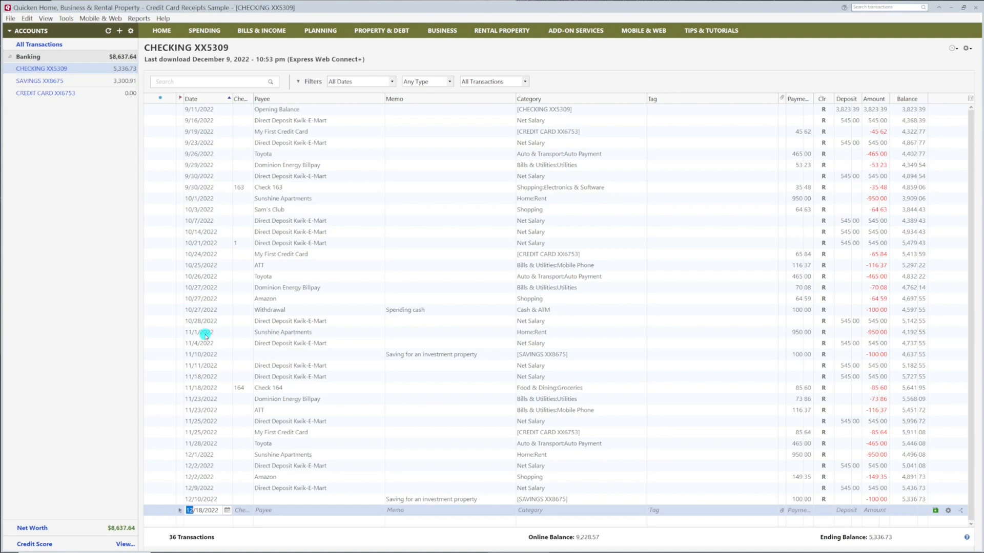
pyautogui.moveTo(244, 165)
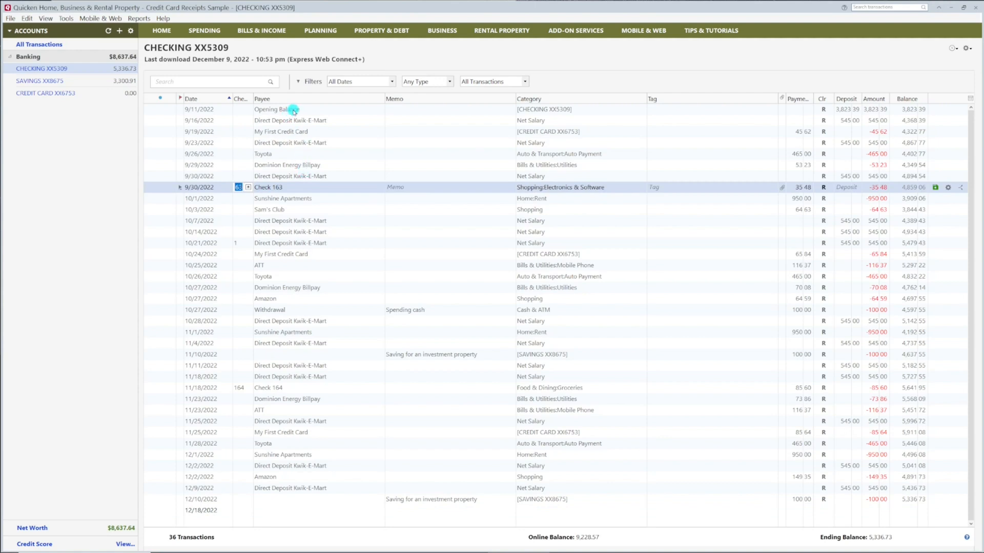
pyautogui.click(293, 120)
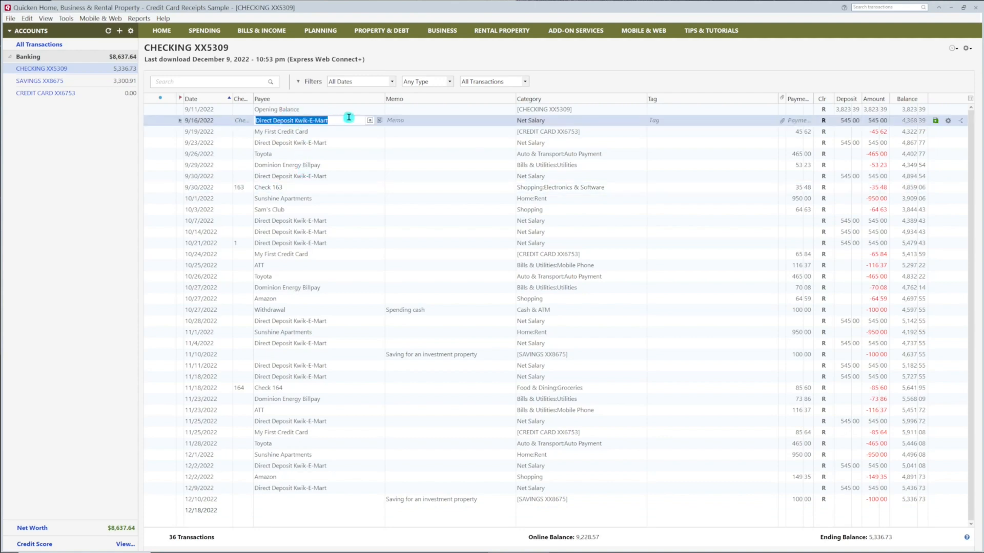
pyautogui.click(449, 120)
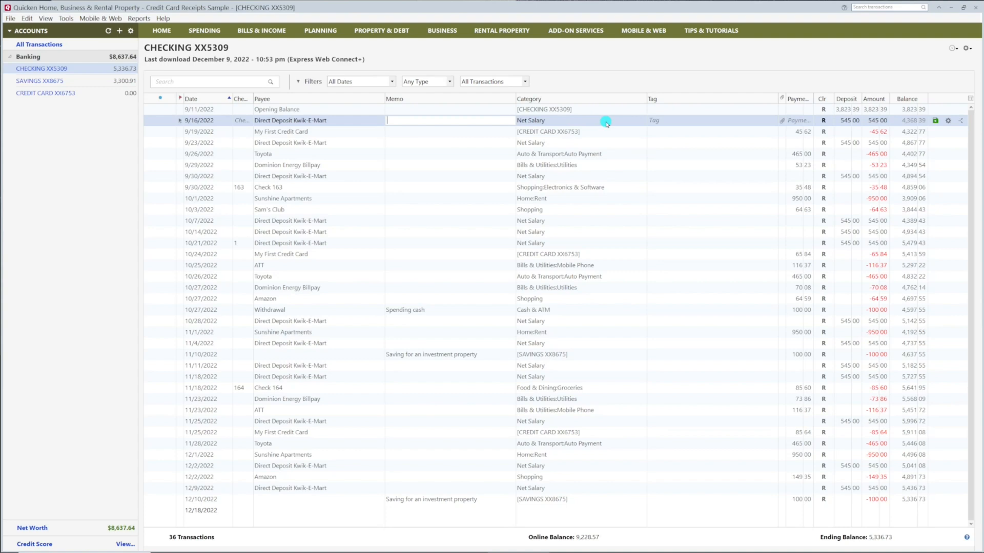
pyautogui.click(680, 120)
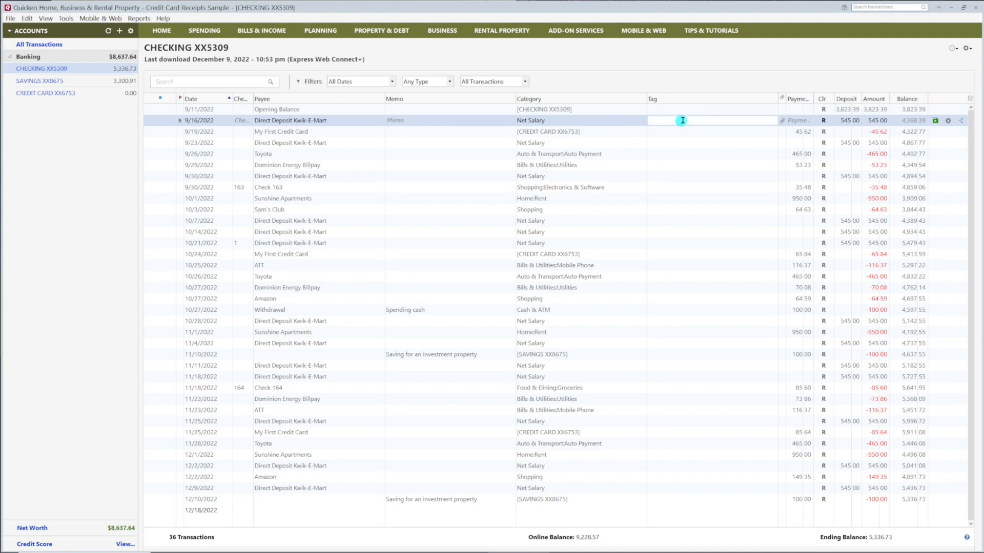
pyautogui.moveTo(697, 118)
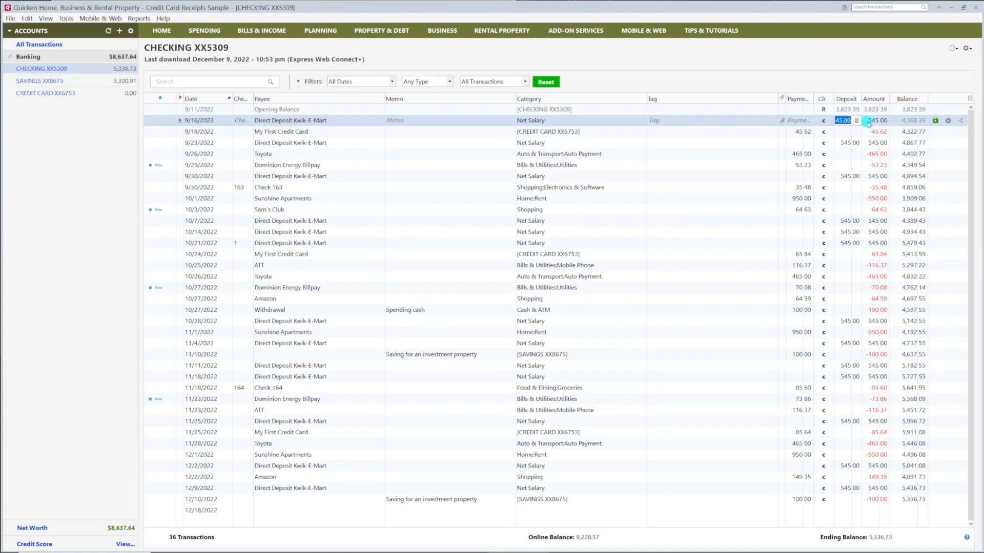
# Mark the 9/16/2022 Kwik-E-Mart deposit as Reconciled, then start on the 9/23/2022 deposit's status.
pyautogui.click(823, 121)
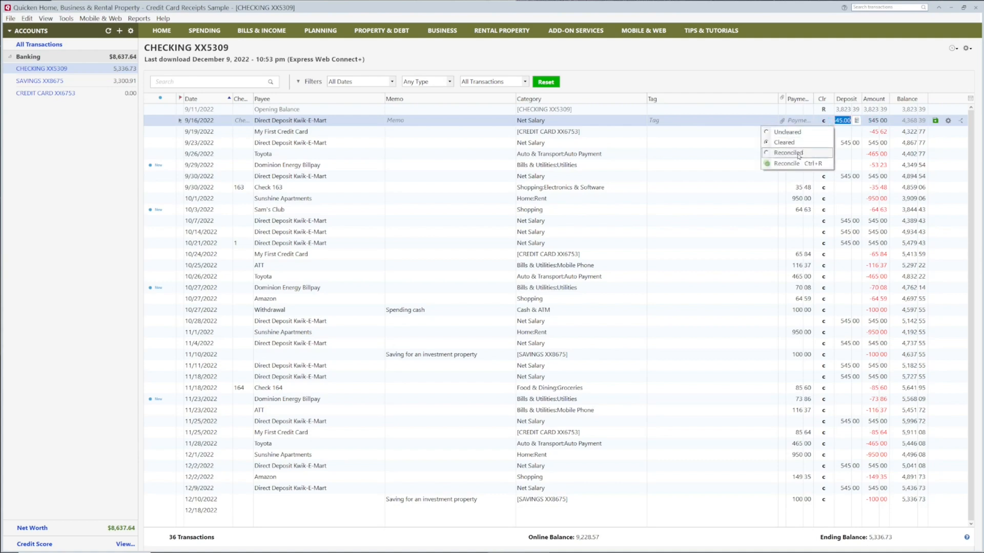
pyautogui.click(790, 153)
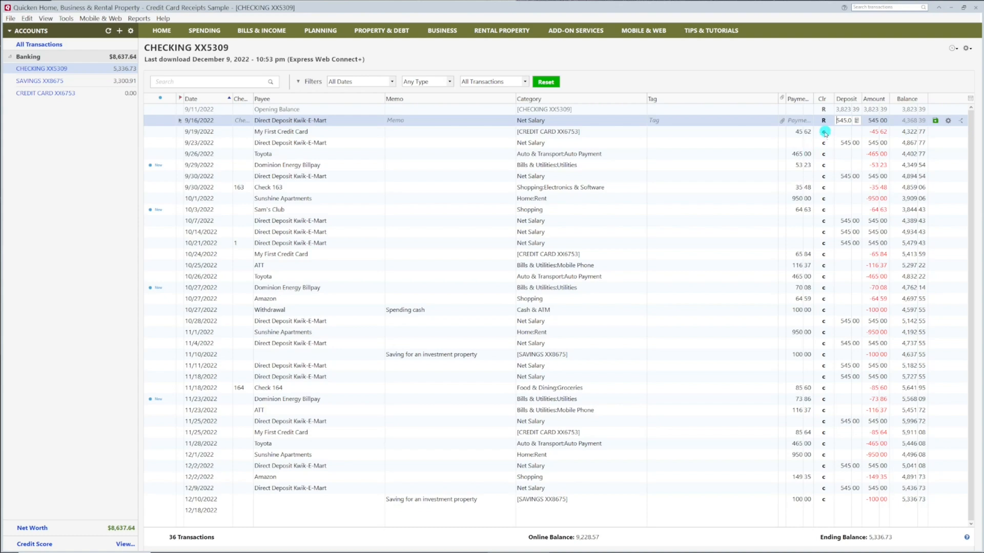
pyautogui.click(824, 131)
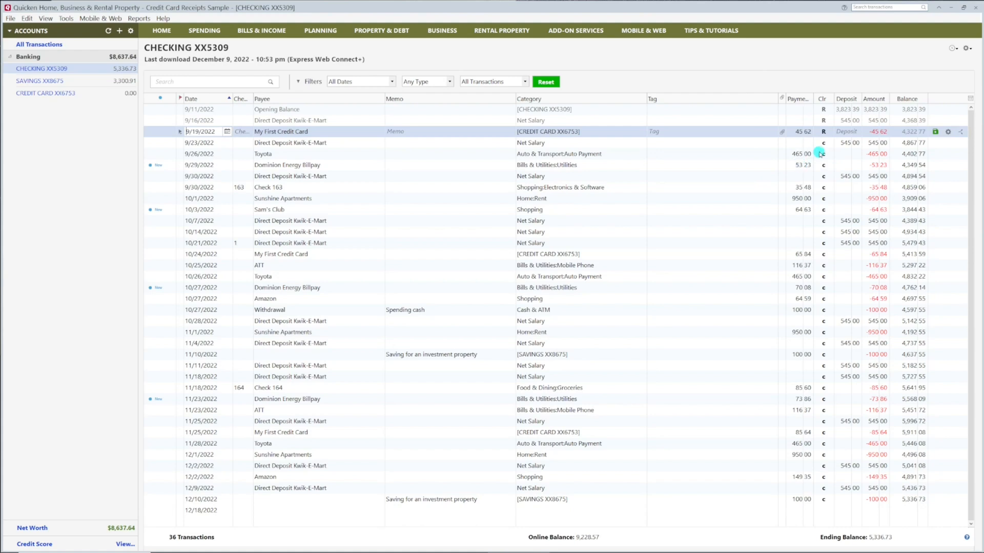
pyautogui.click(823, 143)
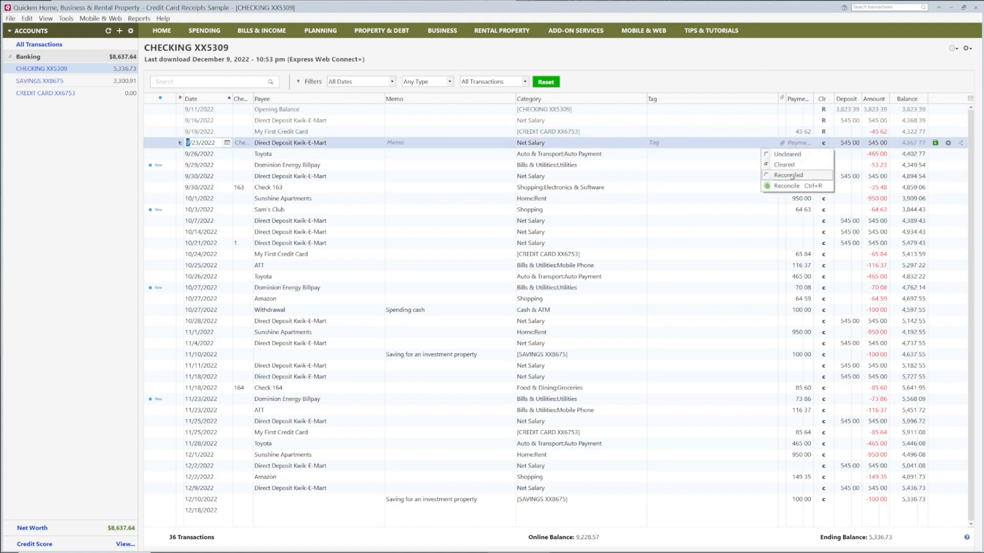